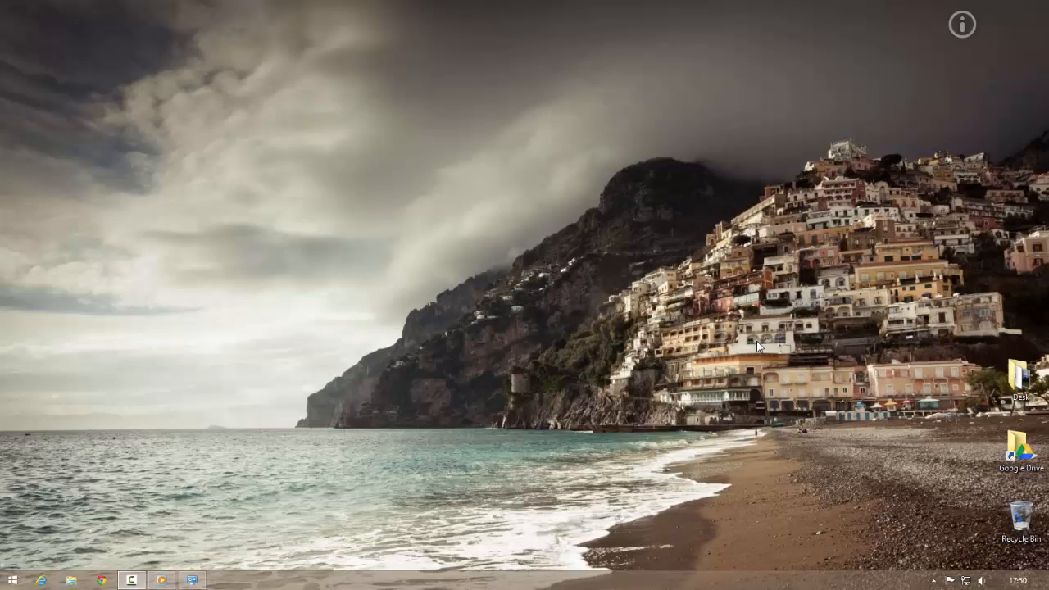
{"action": "mouse_move", "coordinate": [951, 450]}
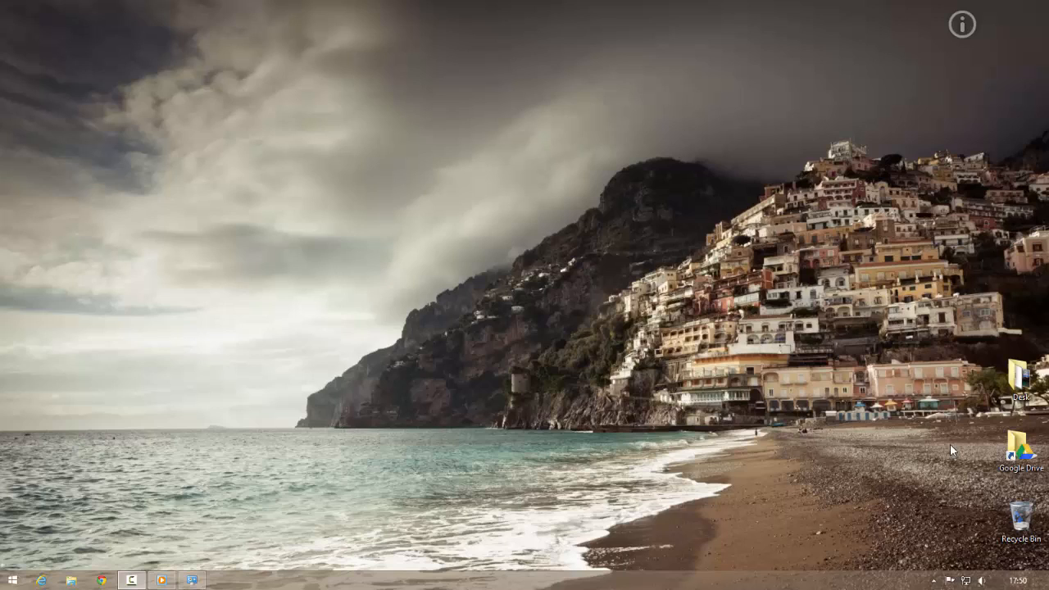
Reveal the hidden notification-area icons from the taskbar arrow
{"action": "left_click", "coordinate": [934, 580]}
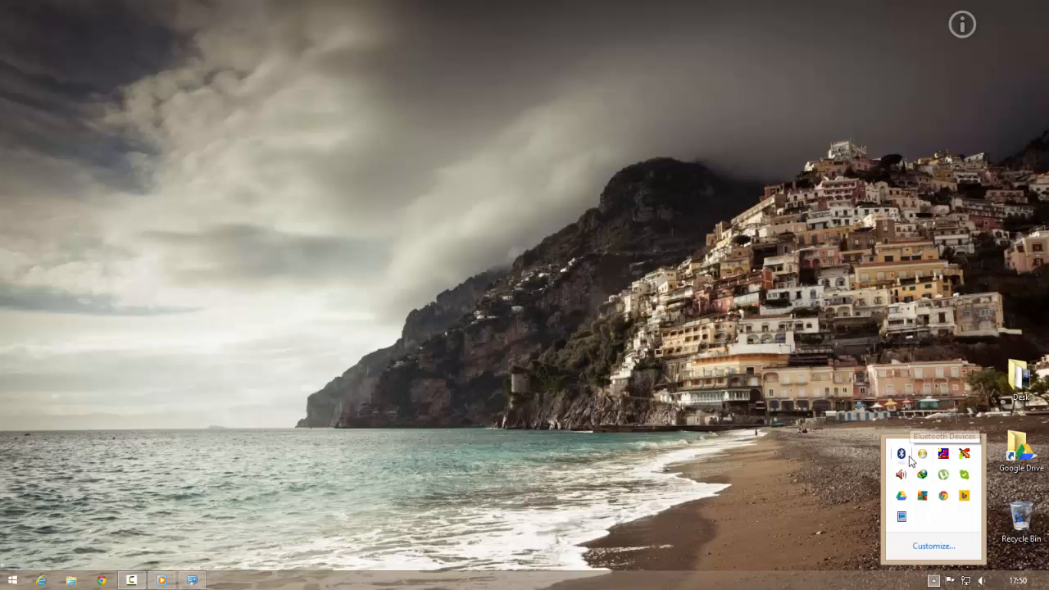
{"action": "mouse_move", "coordinate": [902, 452]}
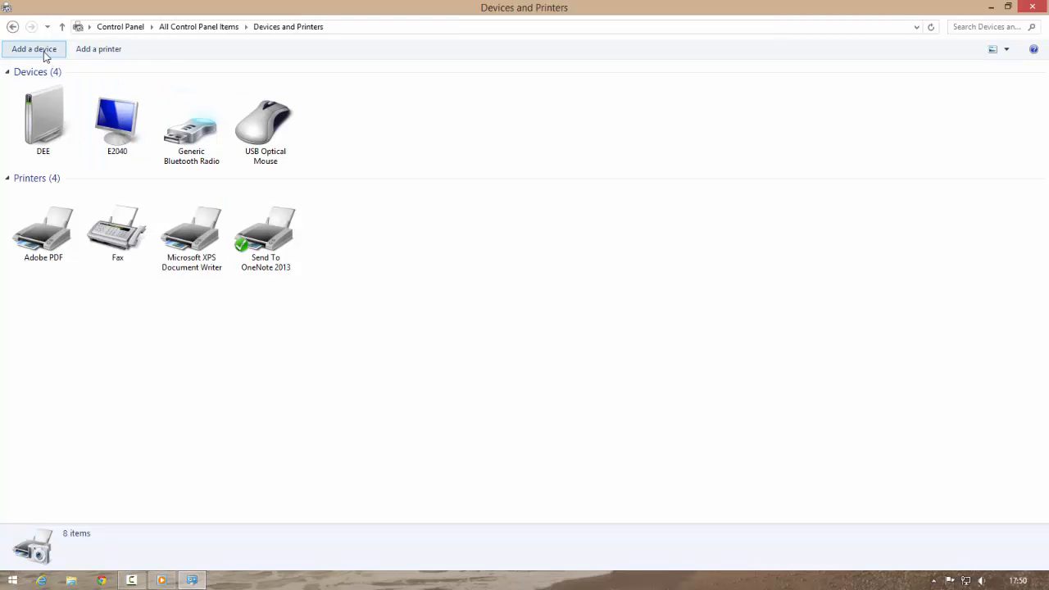
{"action": "mouse_move", "coordinate": [32, 49]}
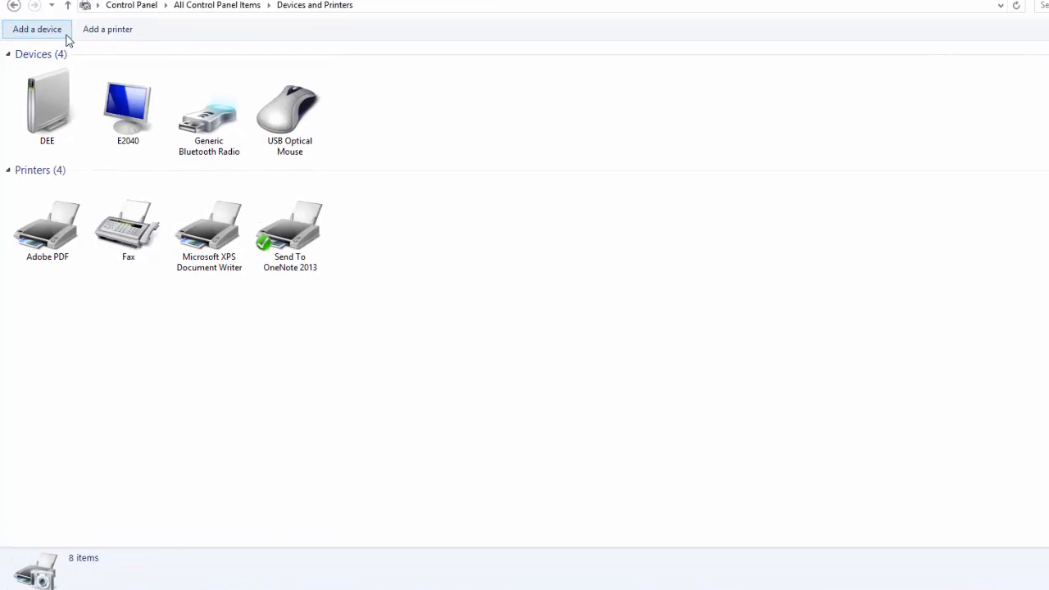
Start Add a device so the search lists the Micromax A114 phone
{"action": "left_click", "coordinate": [36, 30]}
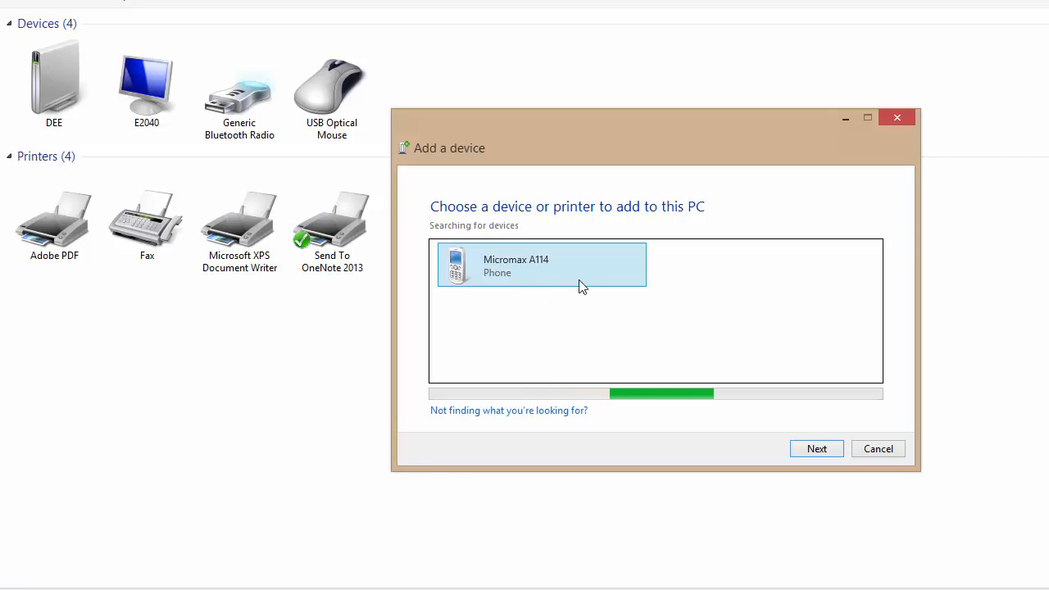
Choose Micromax A114 from the found devices and proceed to the passcode step
{"action": "left_click", "coordinate": [816, 449]}
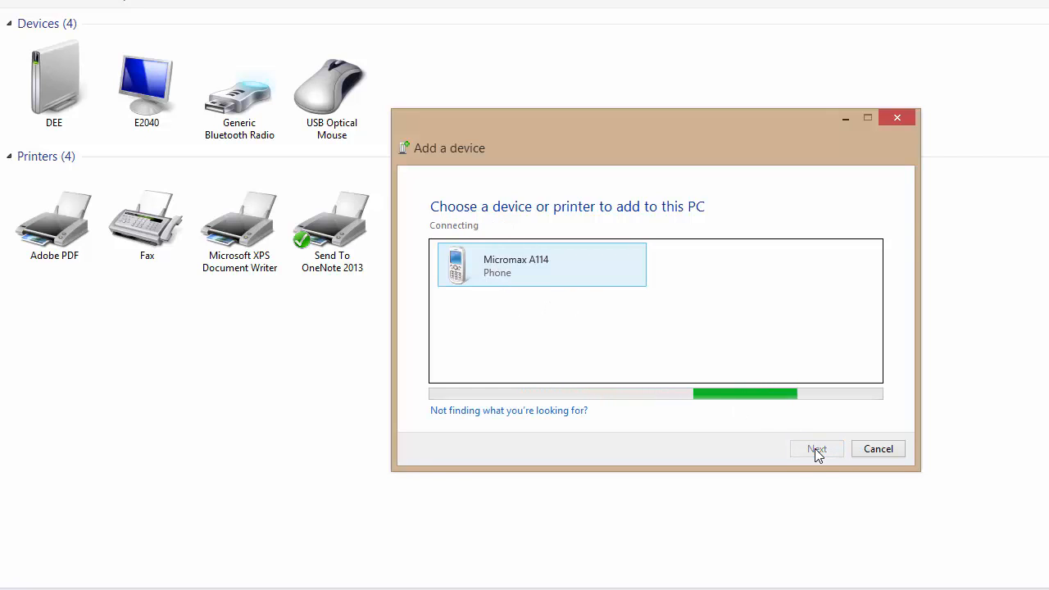
{"action": "left_click", "coordinate": [816, 449]}
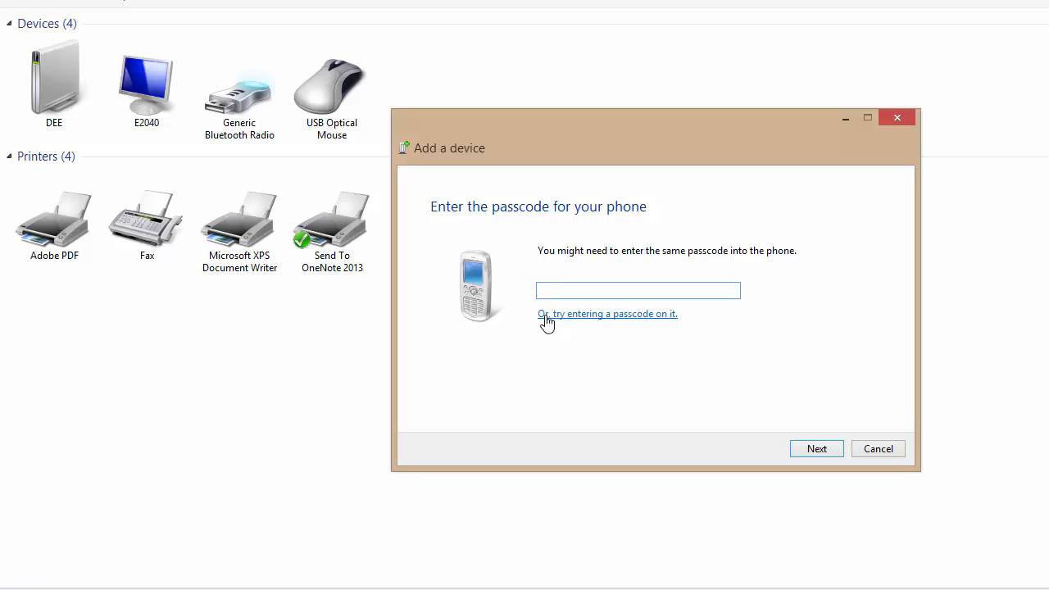
Pair the Micromax A114 with passcode 0000 and begin connecting to it
{"action": "type", "text": "0"}
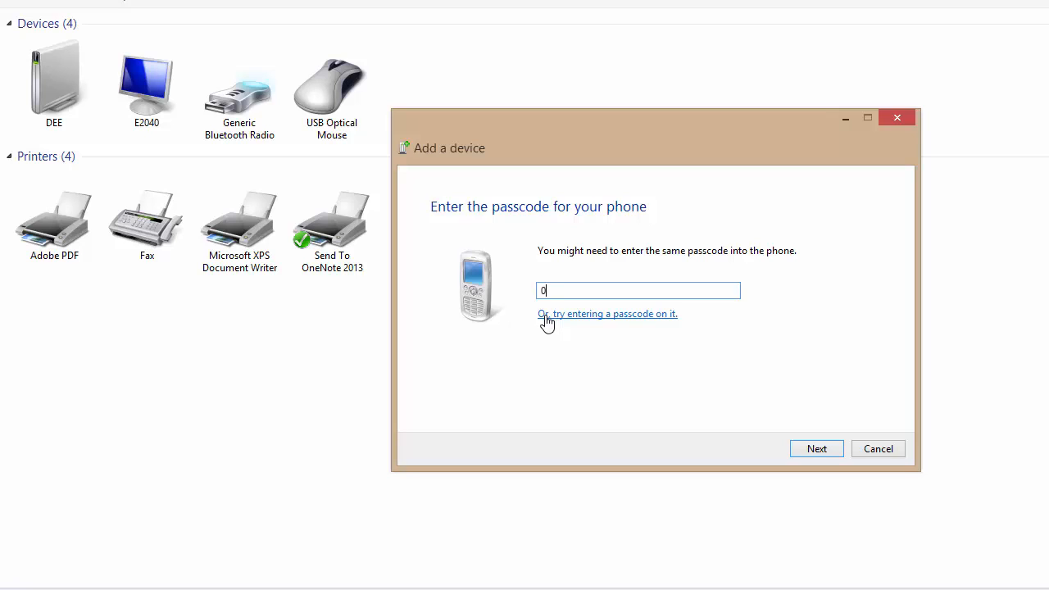
{"action": "type", "text": "000"}
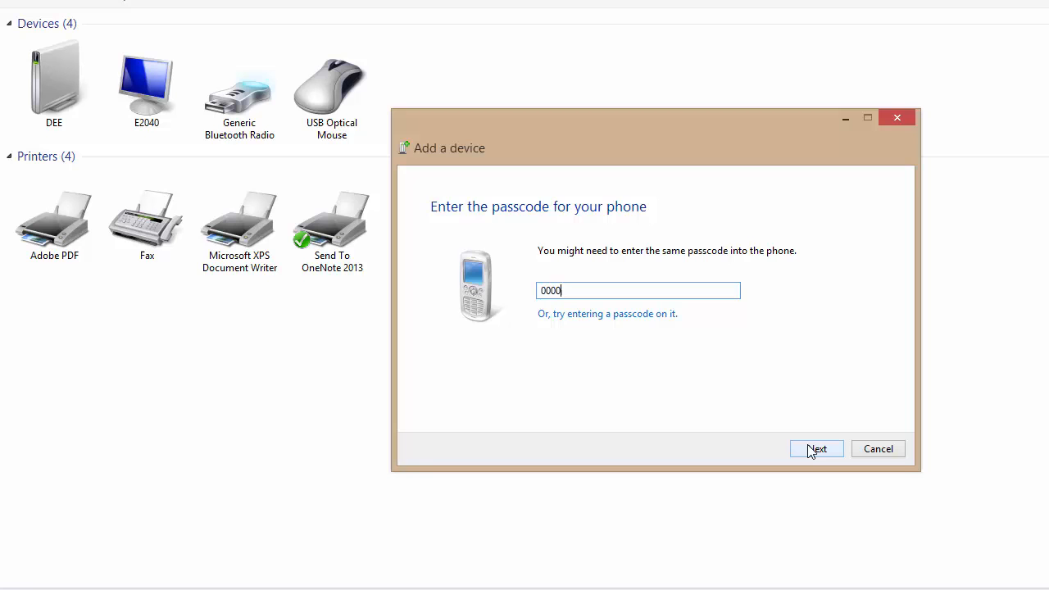
{"action": "left_click", "coordinate": [816, 449]}
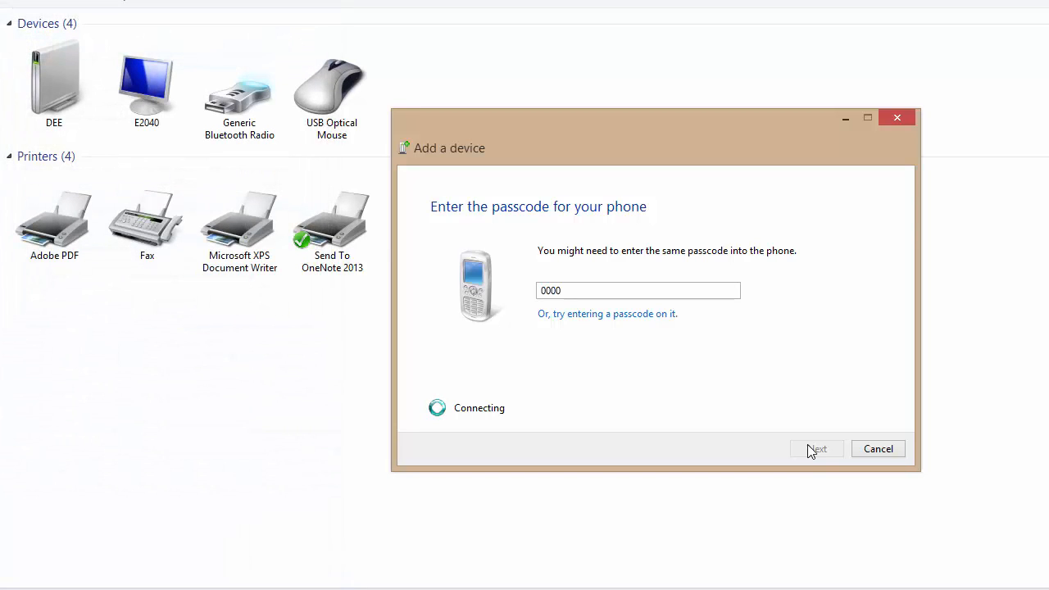
{"action": "left_click", "coordinate": [816, 449]}
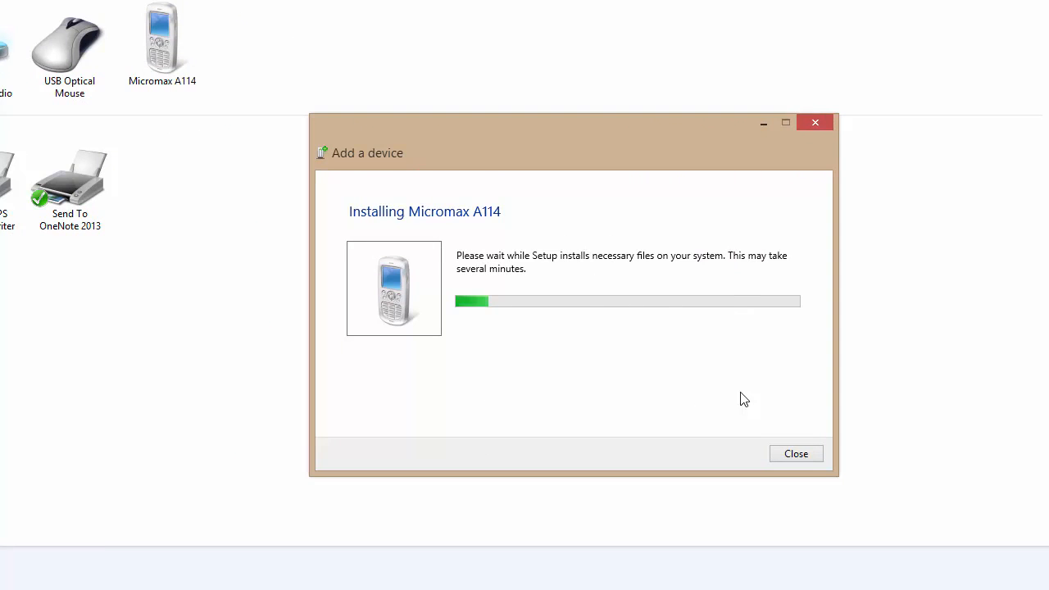
{"action": "mouse_move", "coordinate": [590, 285]}
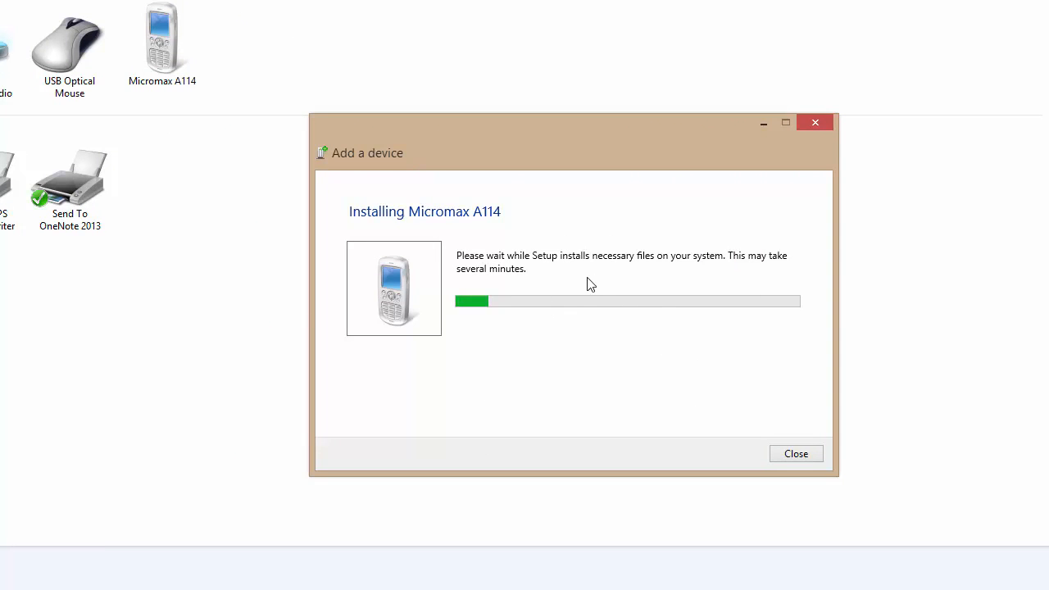
{"action": "mouse_move", "coordinate": [593, 282]}
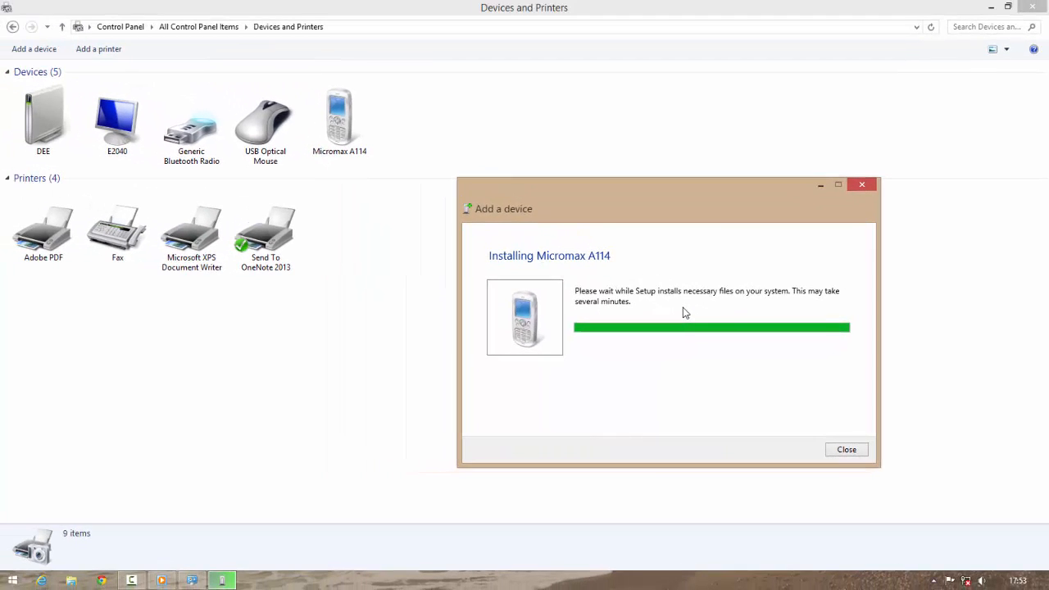
Close the finished Micromax A114 installation window
{"action": "left_click", "coordinate": [846, 449]}
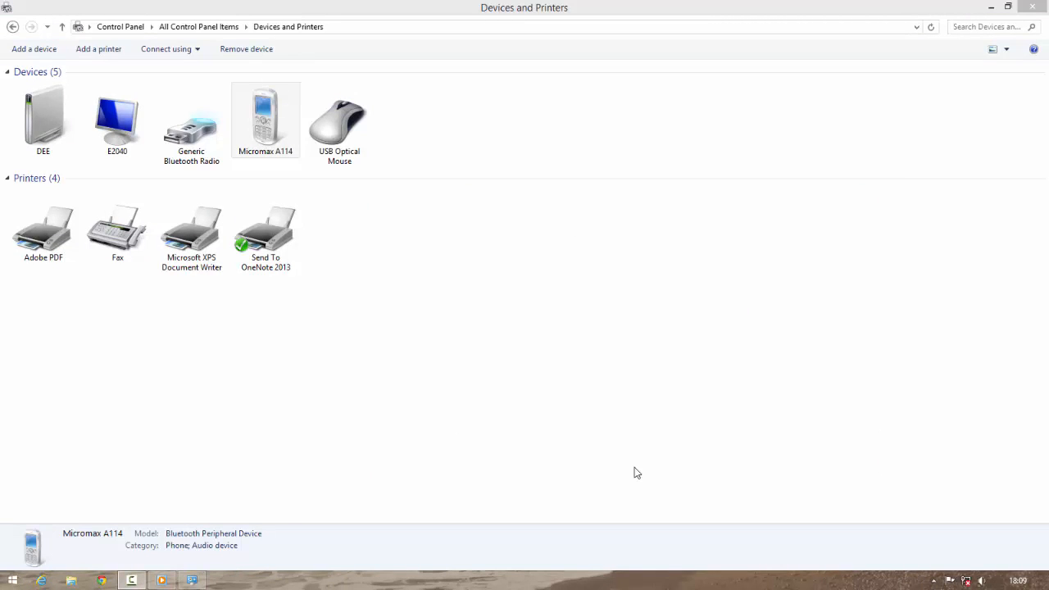
{"action": "mouse_move", "coordinate": [1005, 514]}
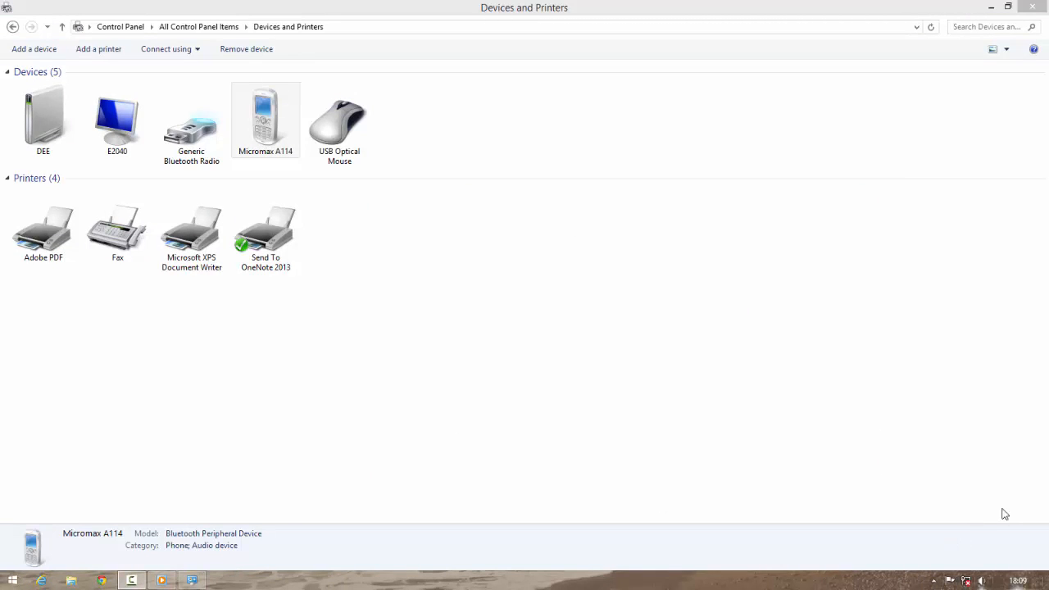
{"action": "mouse_move", "coordinate": [918, 510]}
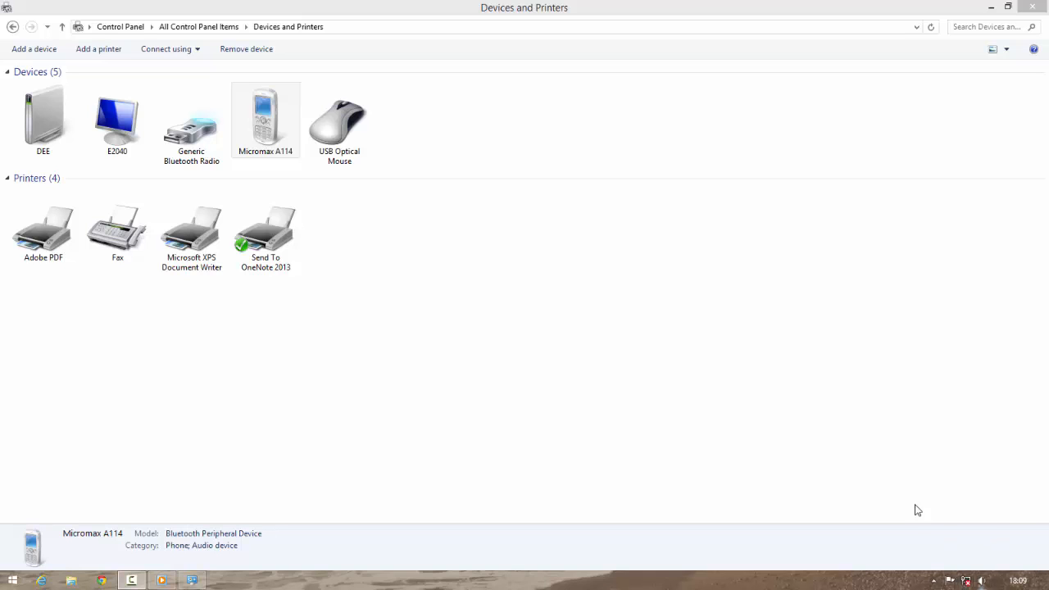
{"action": "mouse_move", "coordinate": [930, 432]}
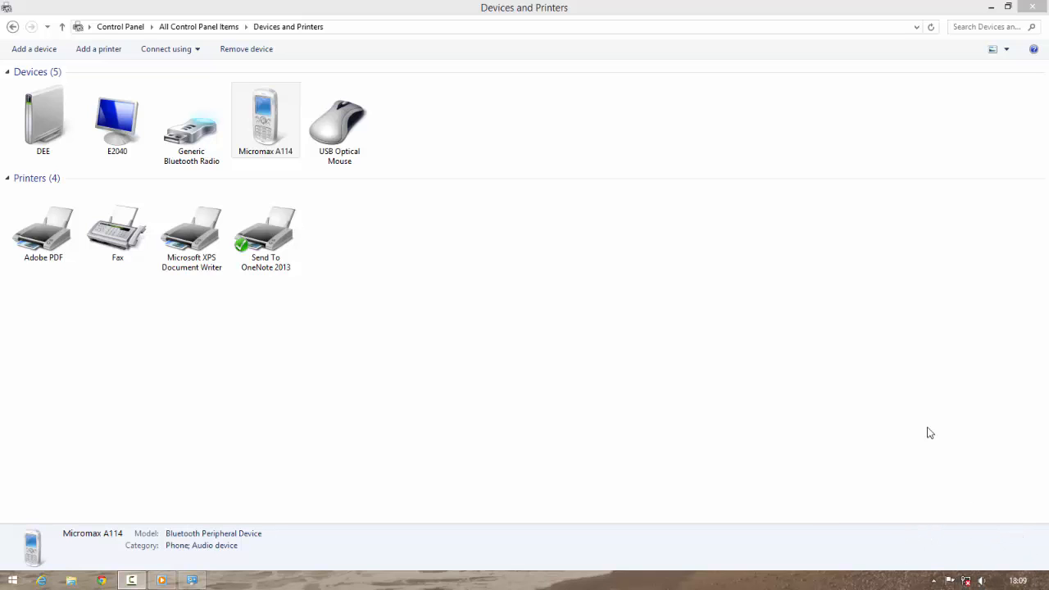
{"action": "mouse_move", "coordinate": [255, 172]}
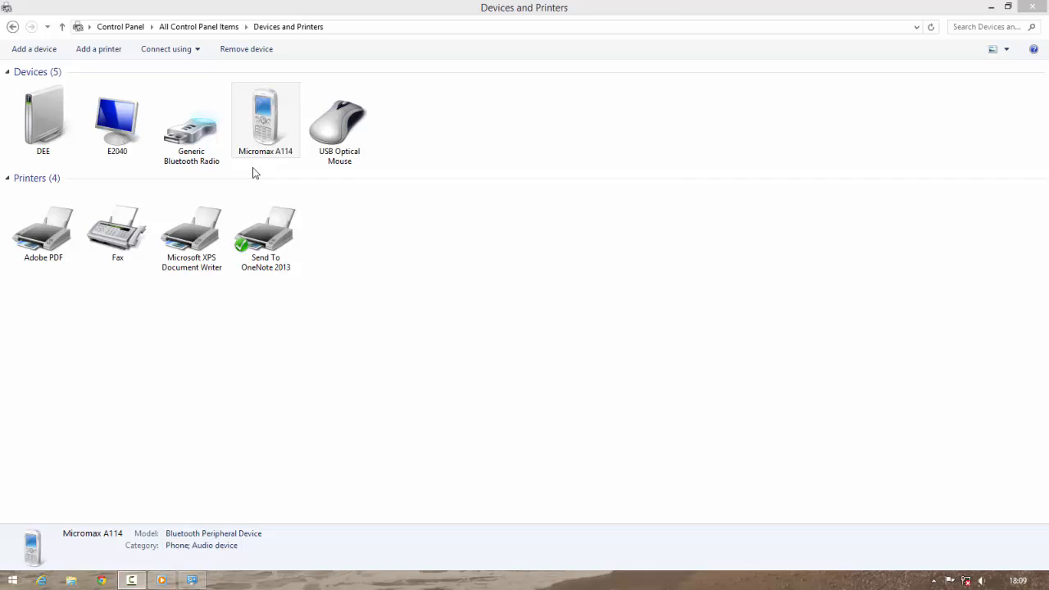
Select the Micromax A114 device, view its actions, and minimize Devices and Printers
{"action": "left_click", "coordinate": [265, 118]}
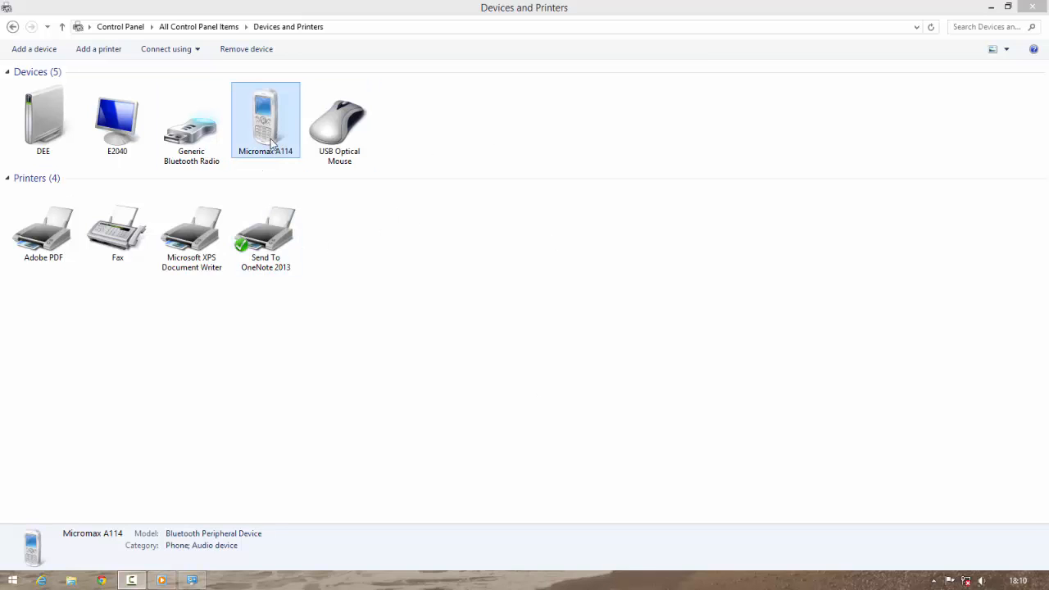
{"action": "right_click", "coordinate": [265, 118]}
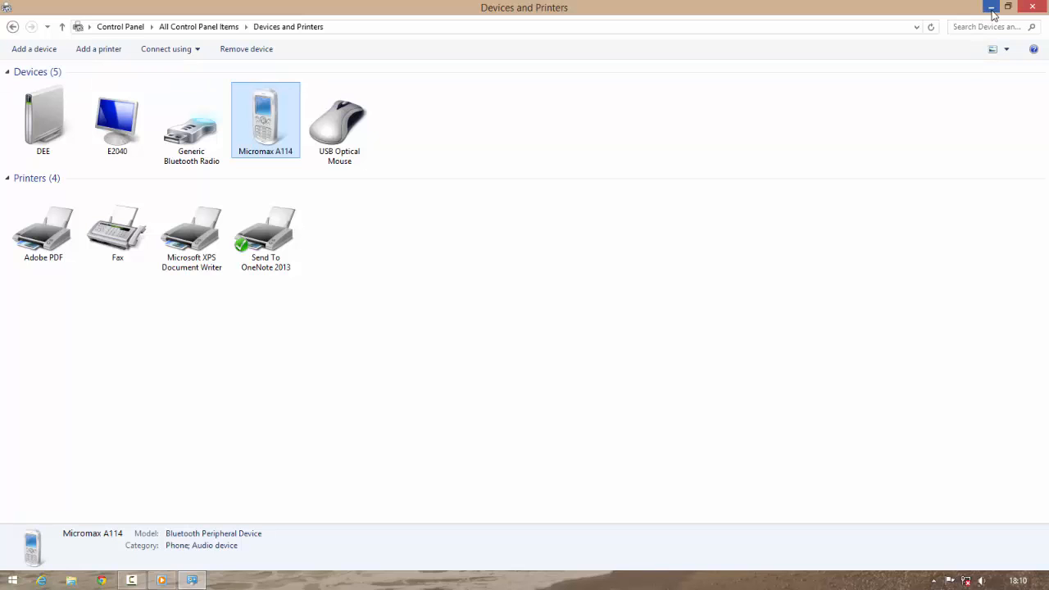
{"action": "mouse_move", "coordinate": [1007, 8]}
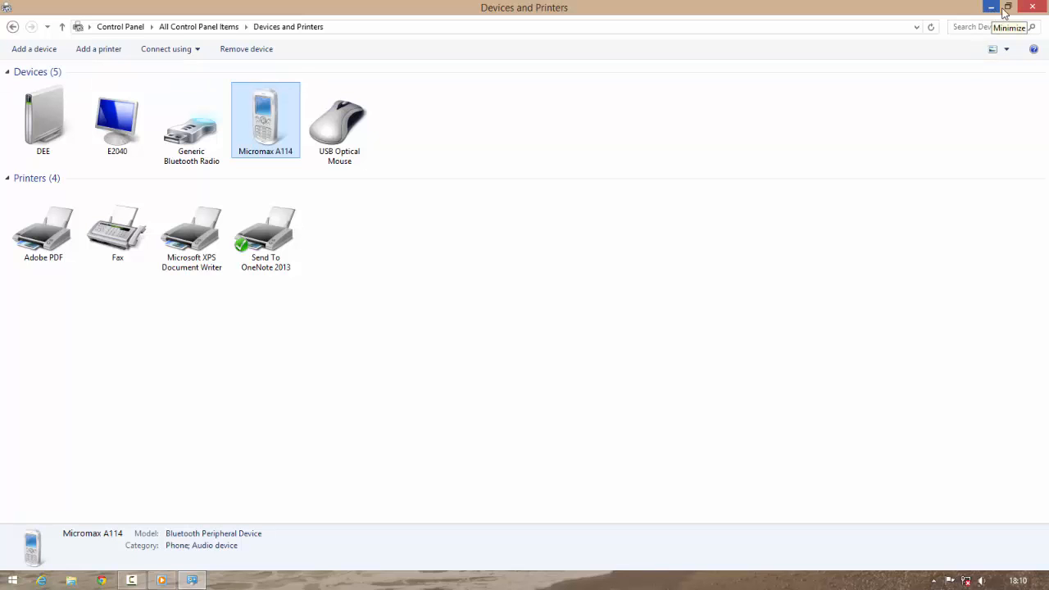
{"action": "left_click", "coordinate": [991, 6]}
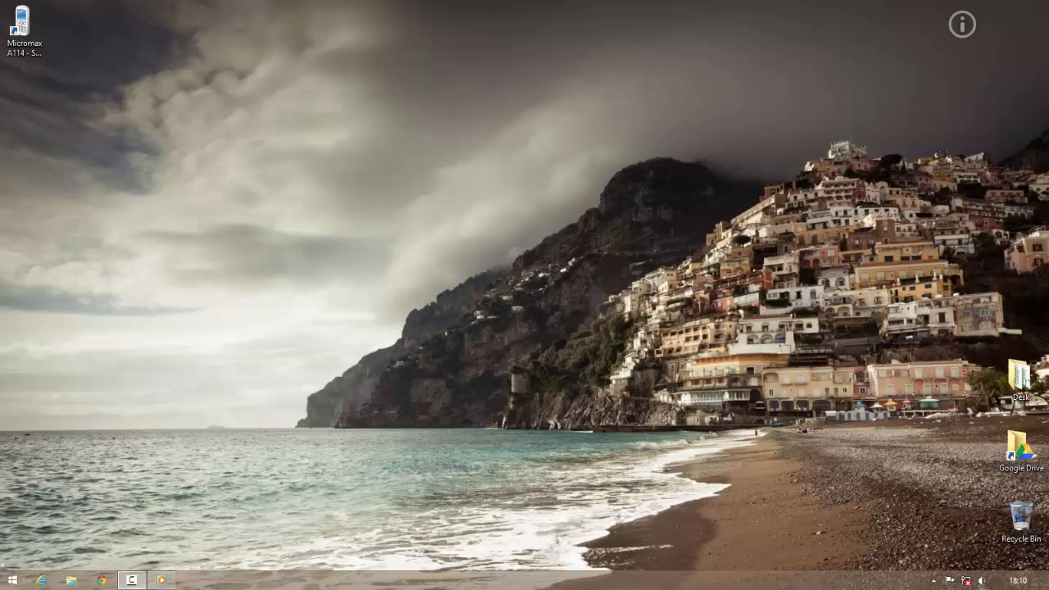
Connect through the Micromax A114 shortcut's Access point option
{"action": "left_click", "coordinate": [24, 25]}
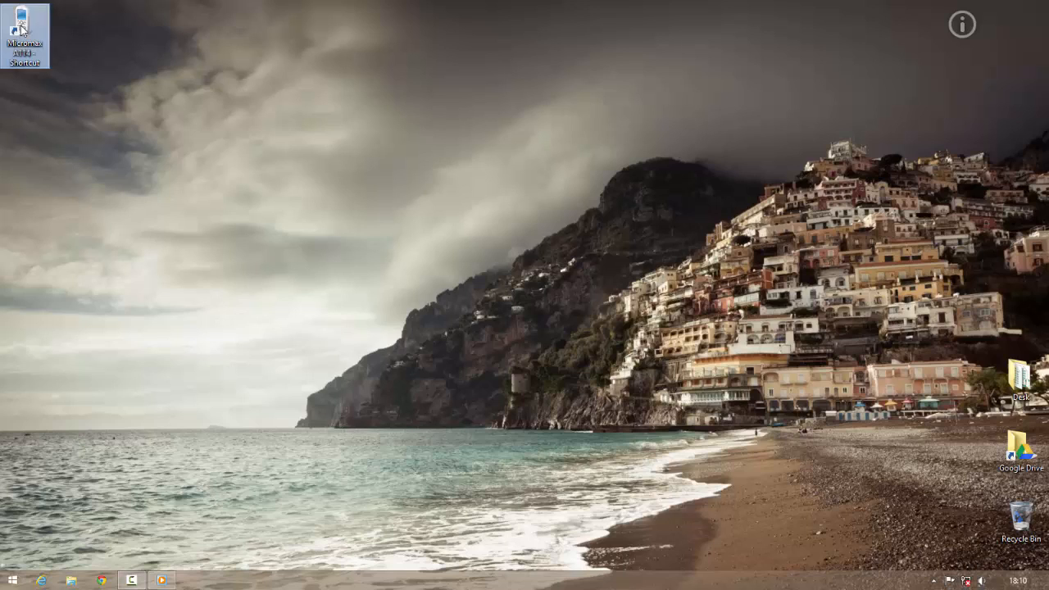
{"action": "right_click", "coordinate": [19, 30]}
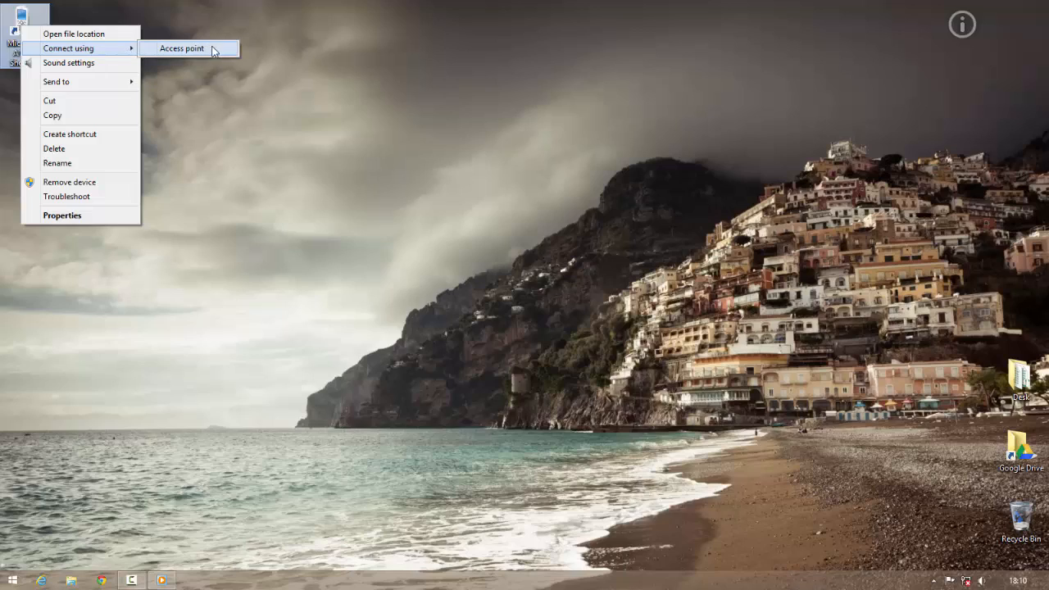
{"action": "left_click", "coordinate": [180, 50]}
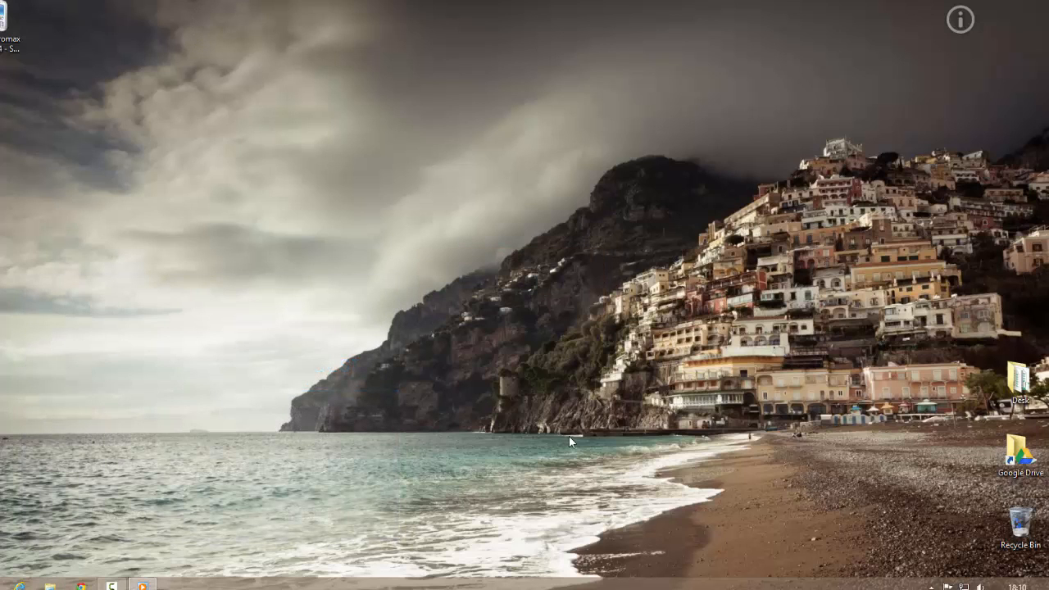
{"action": "mouse_move", "coordinate": [994, 557]}
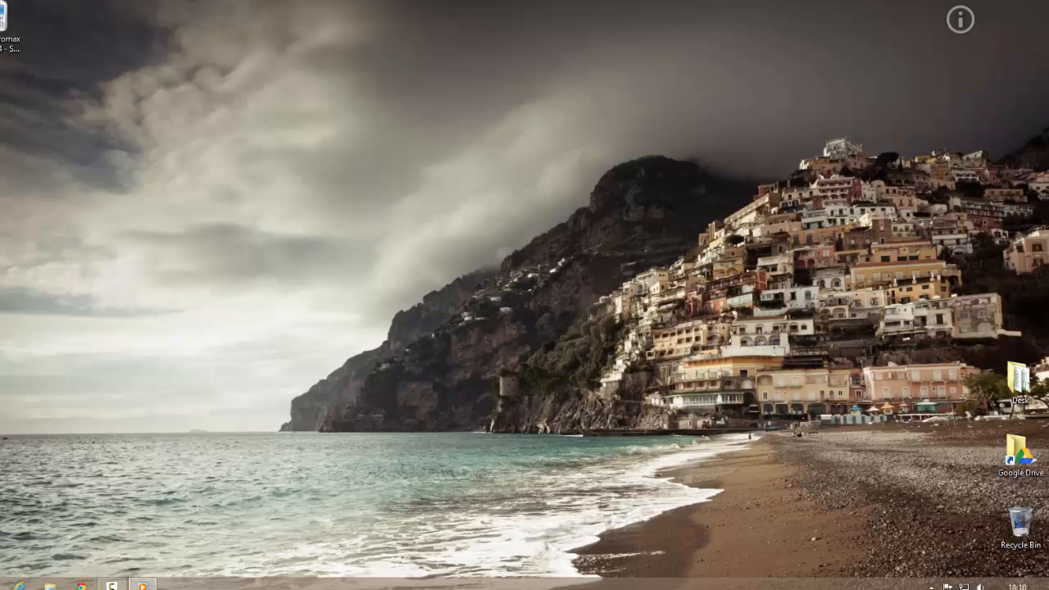
{"action": "mouse_move", "coordinate": [13, 564]}
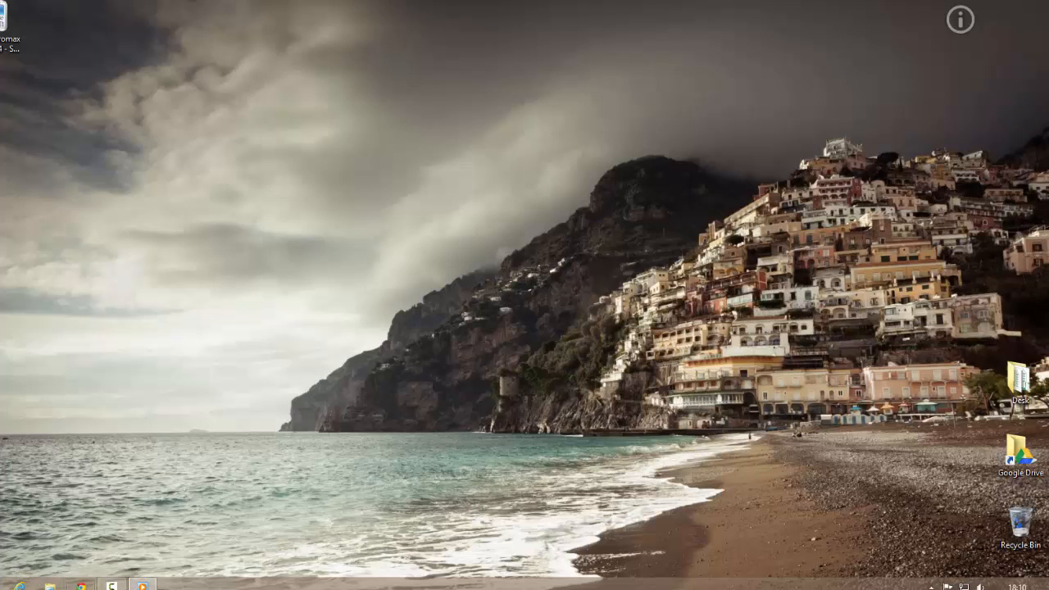
{"action": "mouse_move", "coordinate": [79, 583]}
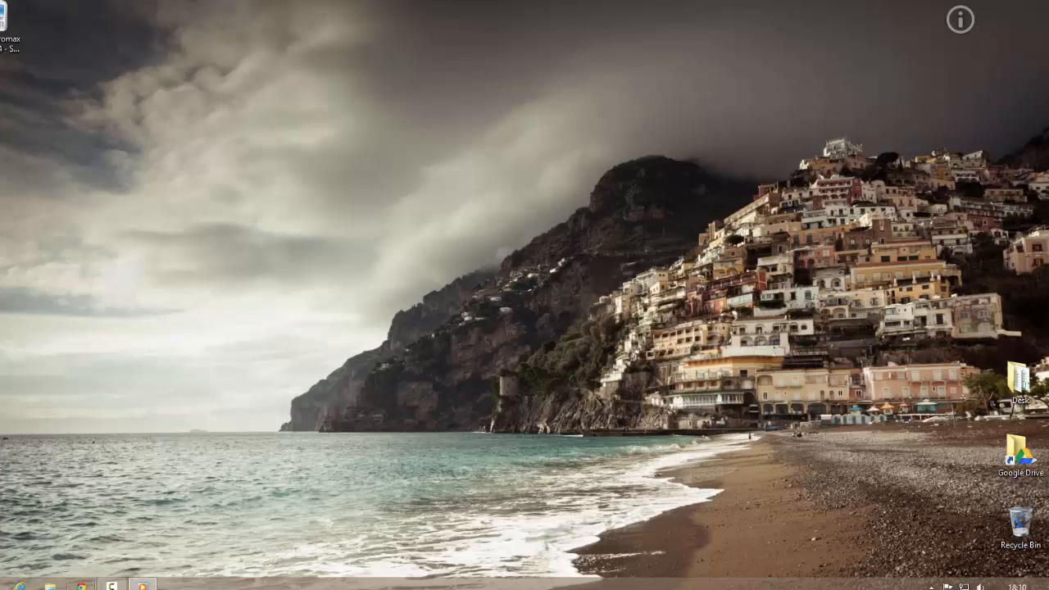
{"action": "mouse_move", "coordinate": [90, 565]}
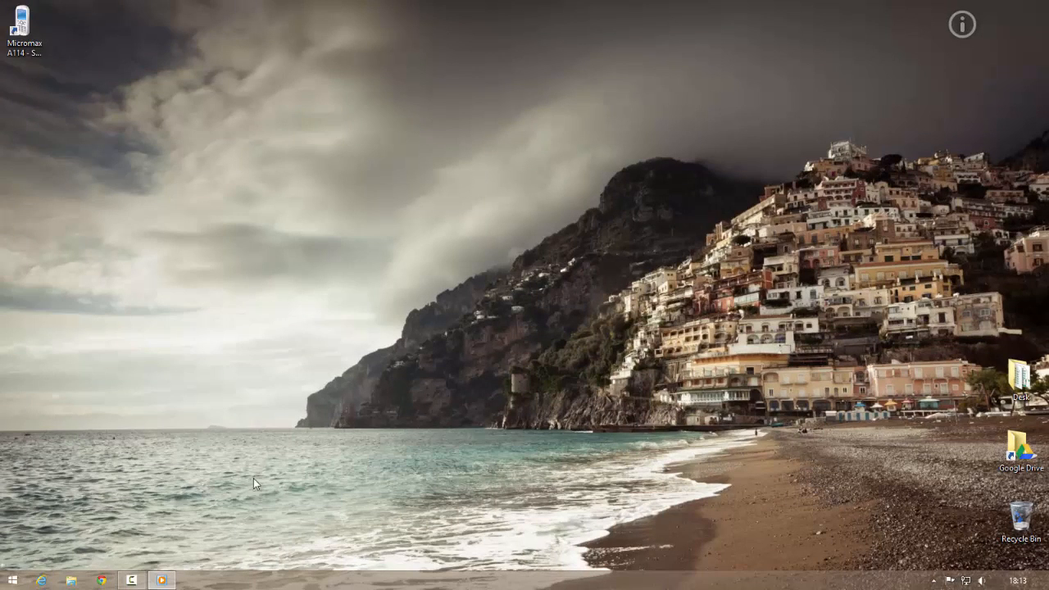
{"action": "mouse_move", "coordinate": [49, 544]}
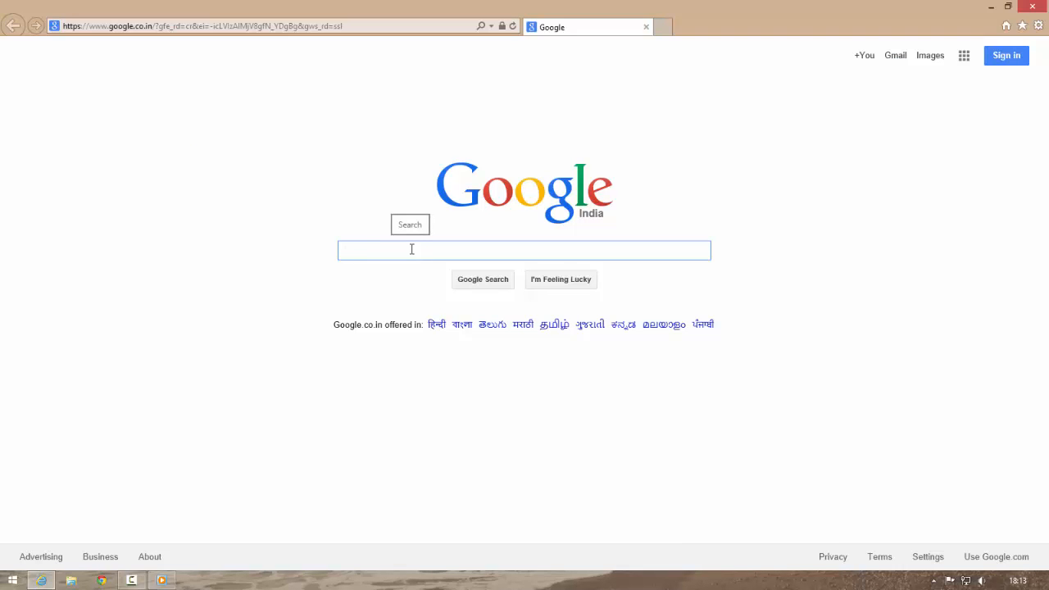
Search Google for 'friends' and bring up the results
{"action": "type", "text": "friends"}
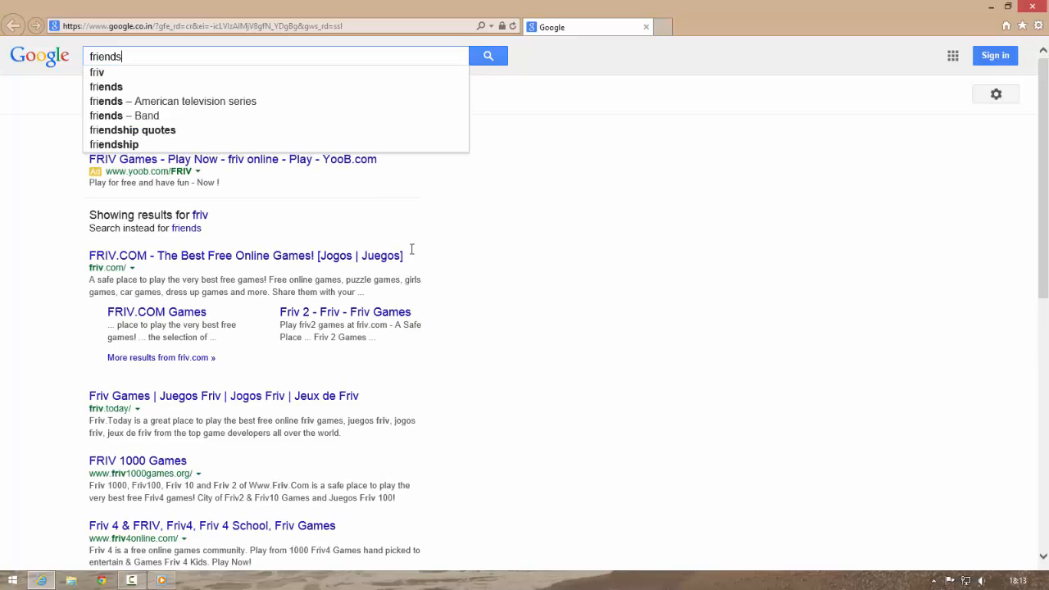
{"action": "left_click", "coordinate": [488, 56]}
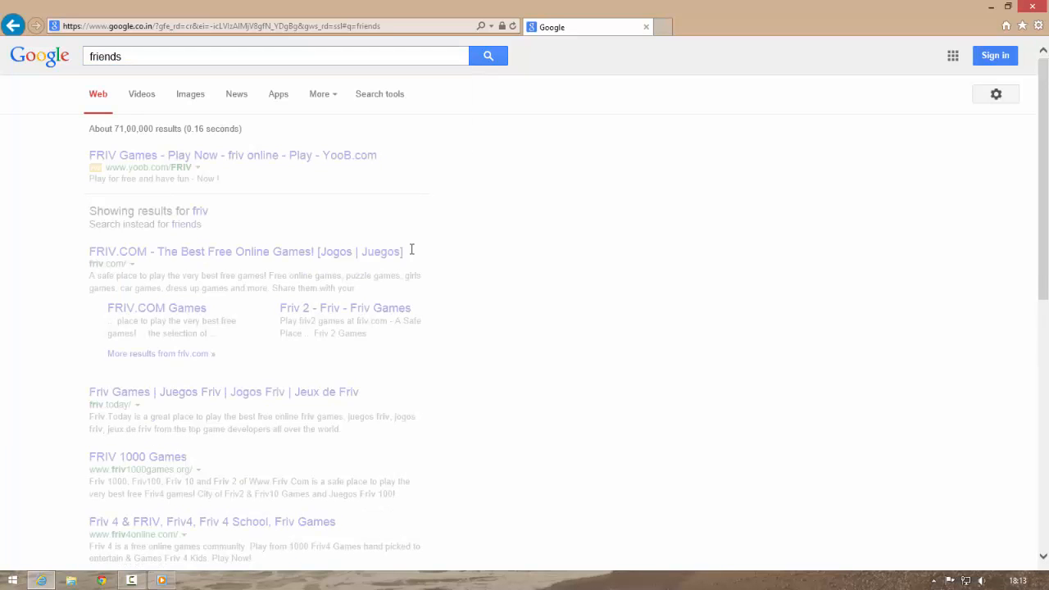